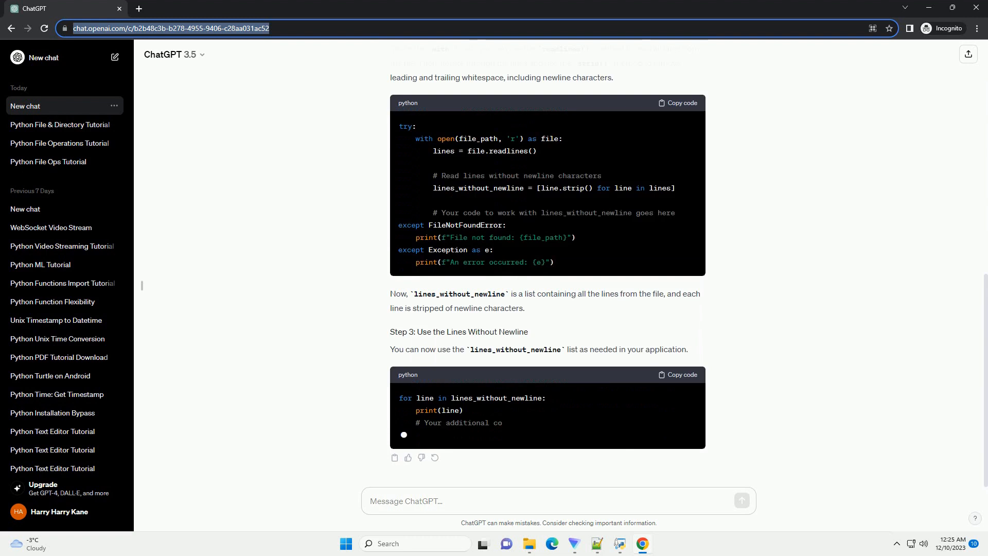
scroll("down", 3)
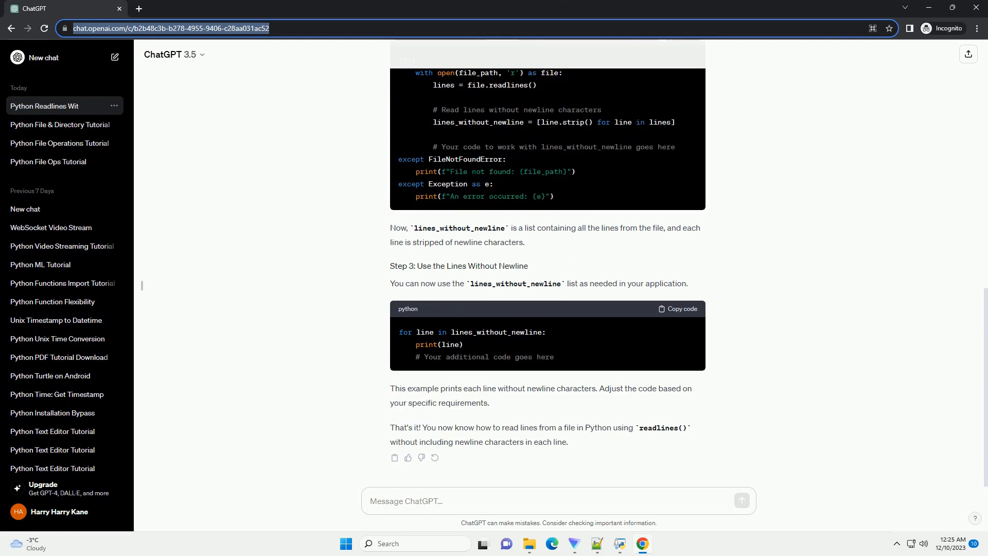